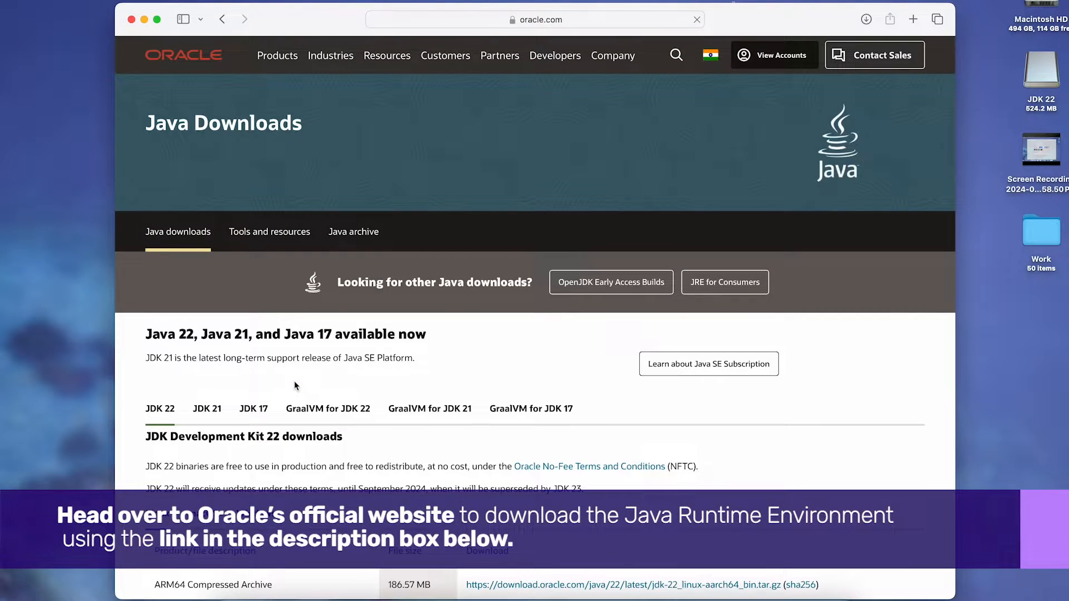
Scroll to JDK 22 on Oracle's downloads page and show the macOS installers.
{"action": "scroll", "scroll_direction": "down", "scroll_amount": 3}
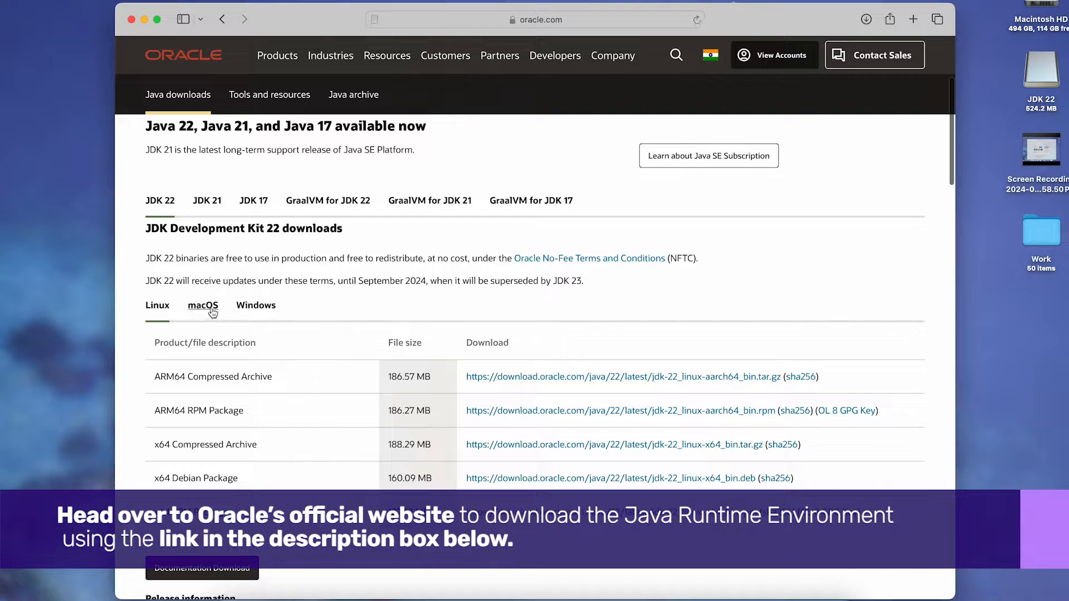
{"action": "left_click", "coordinate": [203, 304]}
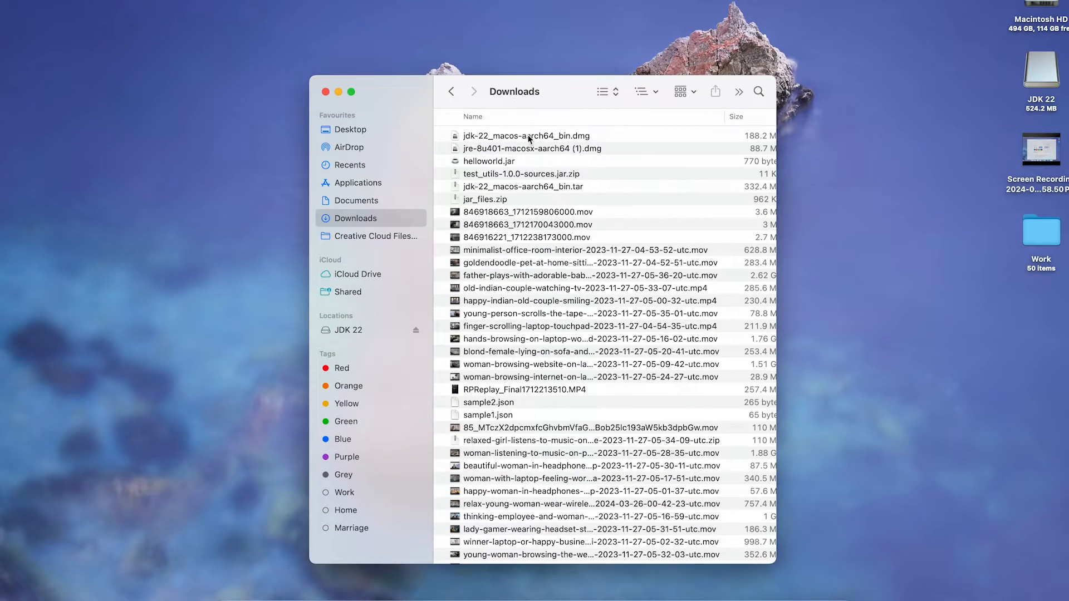
Mount the JDK 22 disk image and install JDK 22.pkg for all users.
{"action": "double_click", "coordinate": [527, 135]}
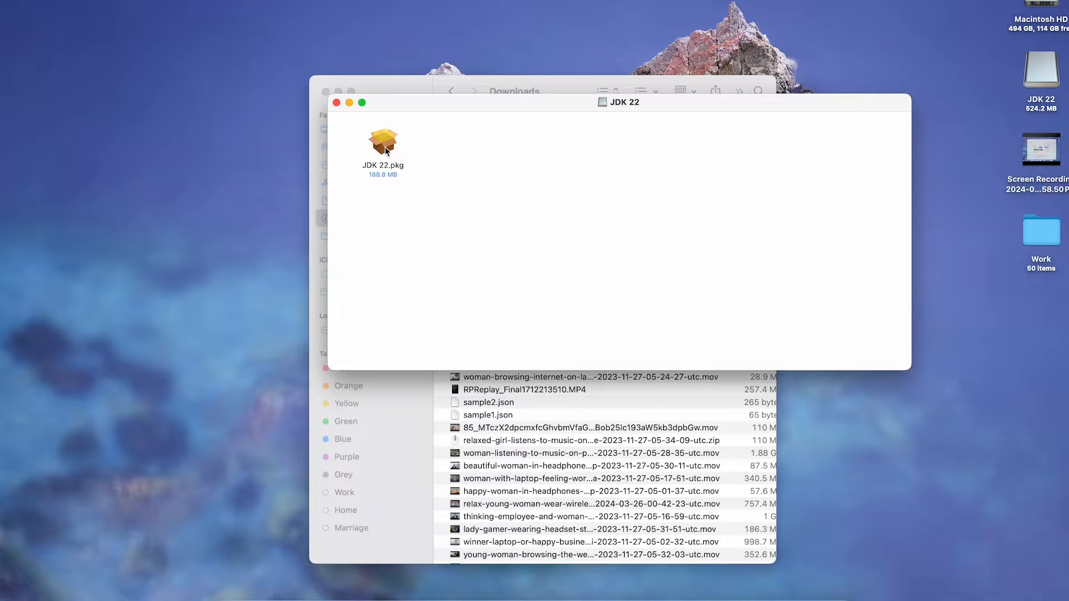
{"action": "double_click", "coordinate": [382, 136]}
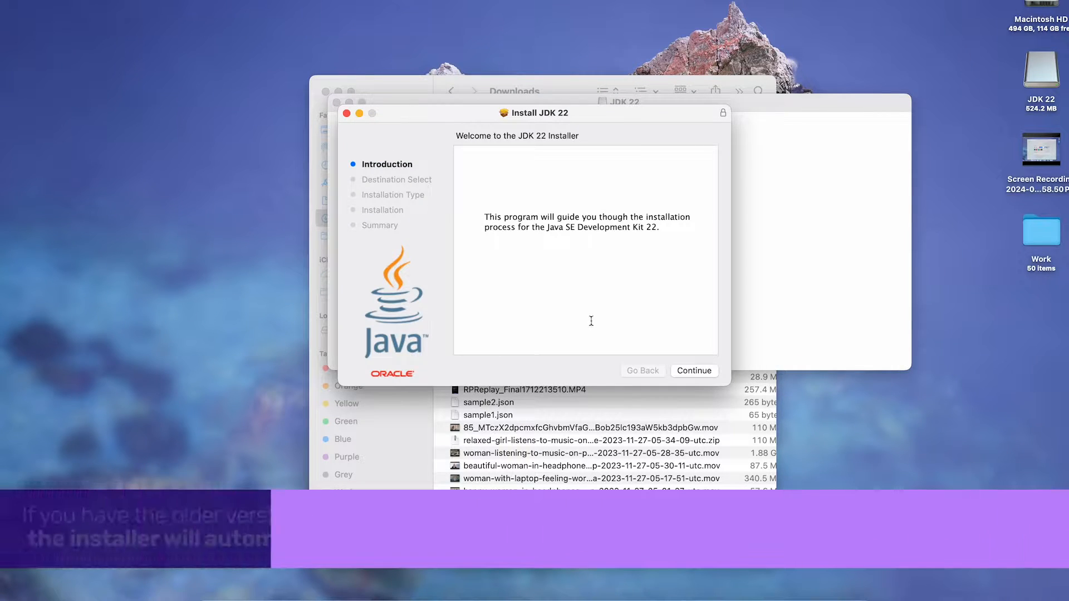
{"action": "left_click", "coordinate": [694, 370]}
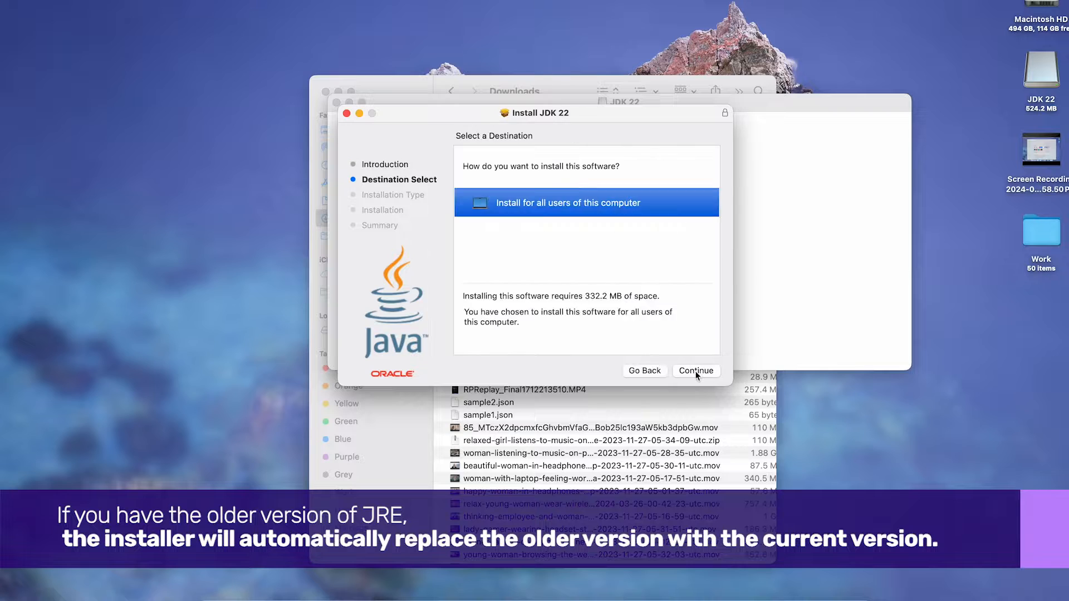
{"action": "left_click", "coordinate": [695, 371]}
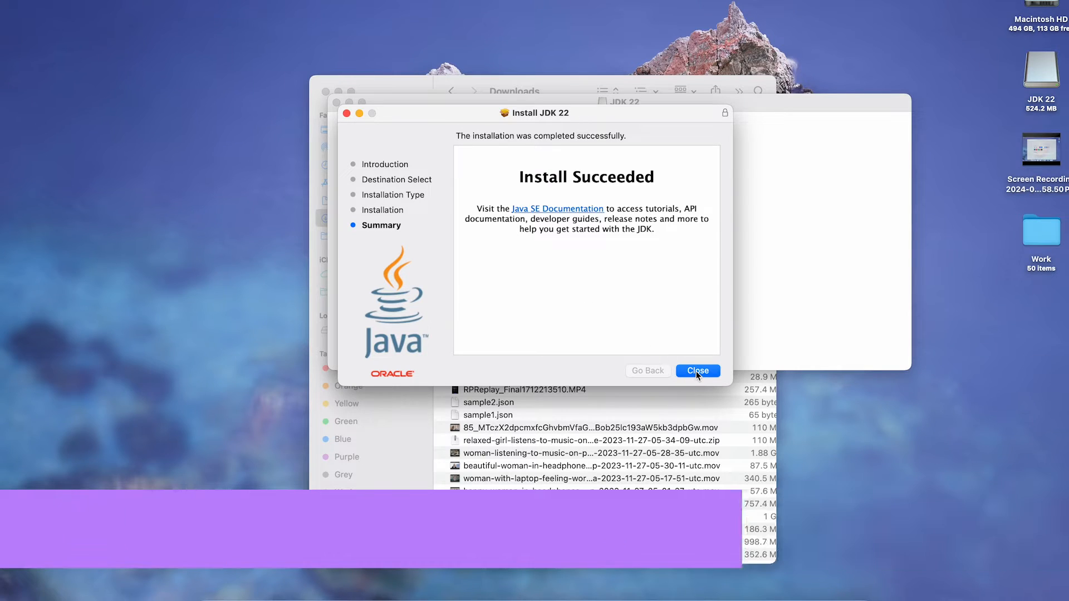
{"action": "left_click", "coordinate": [696, 371]}
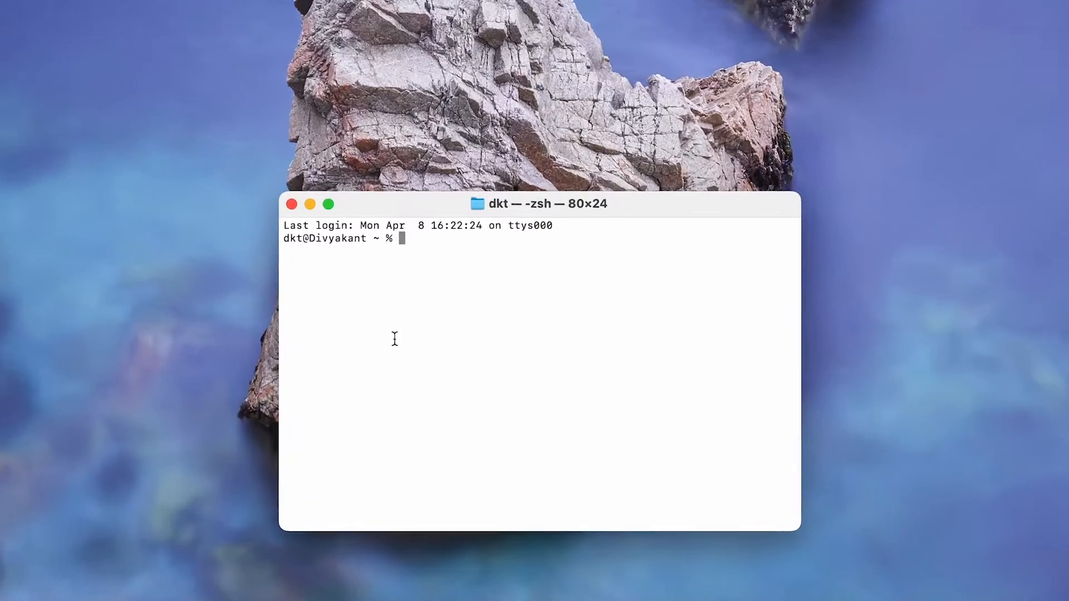
Run 'java -jar /Users/dkt/Downloads/helloworld.jar' in Terminal.
{"action": "type", "text": "java -"}
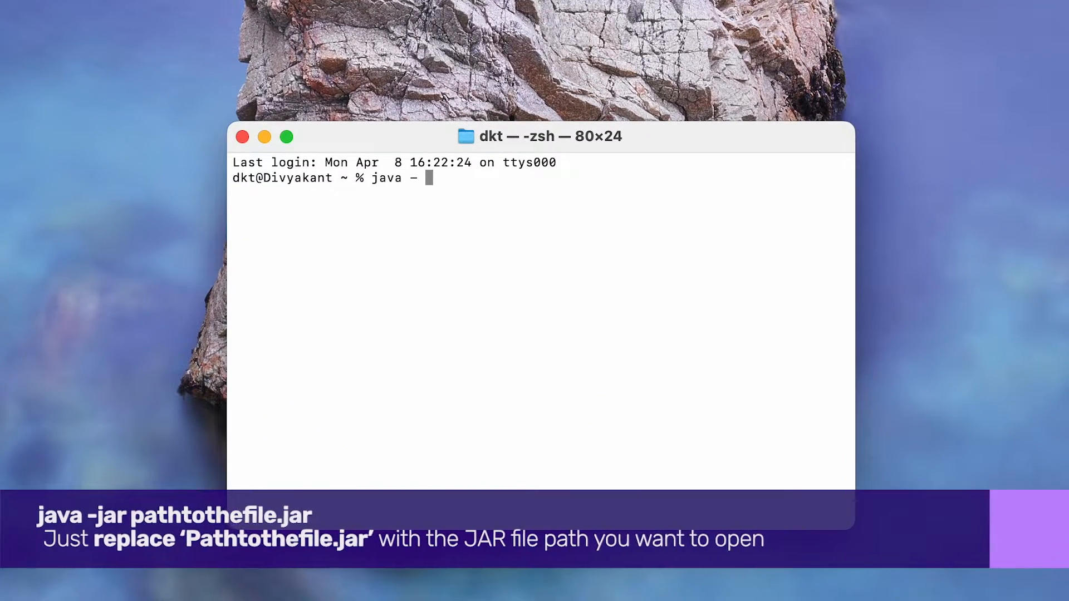
{"action": "type", "text": "jar"}
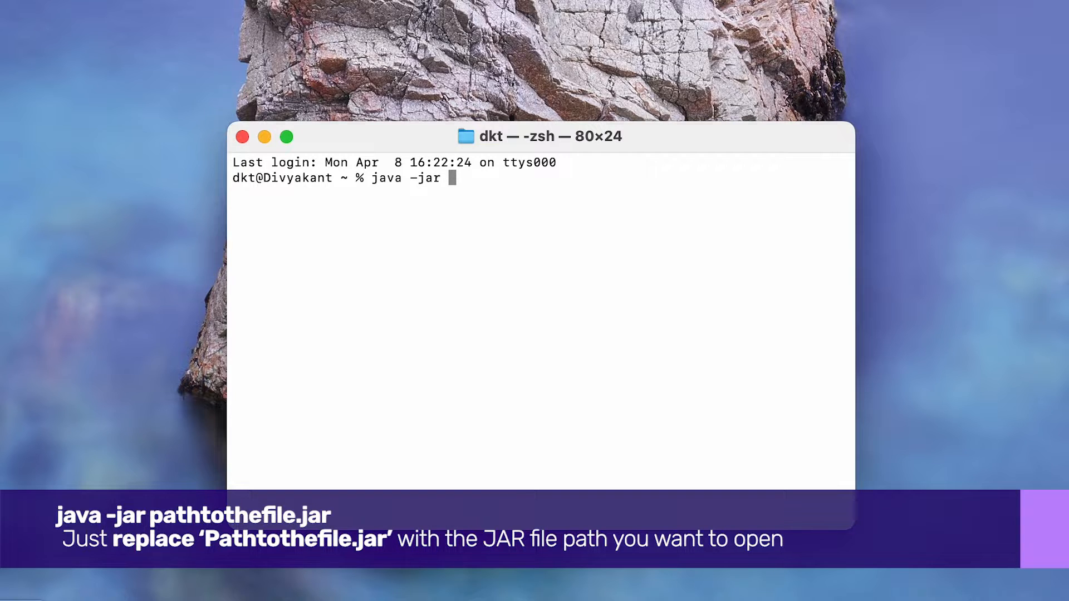
{"action": "type", "text": "/Users/dkt/Downloads/helloworld.jar"}
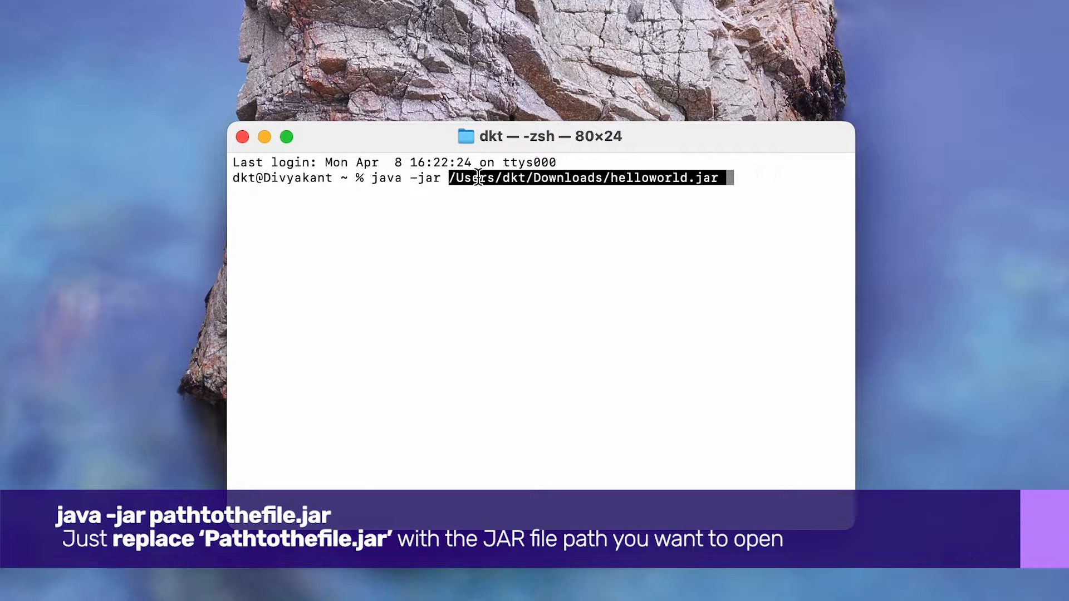
{"action": "key", "text": "Return"}
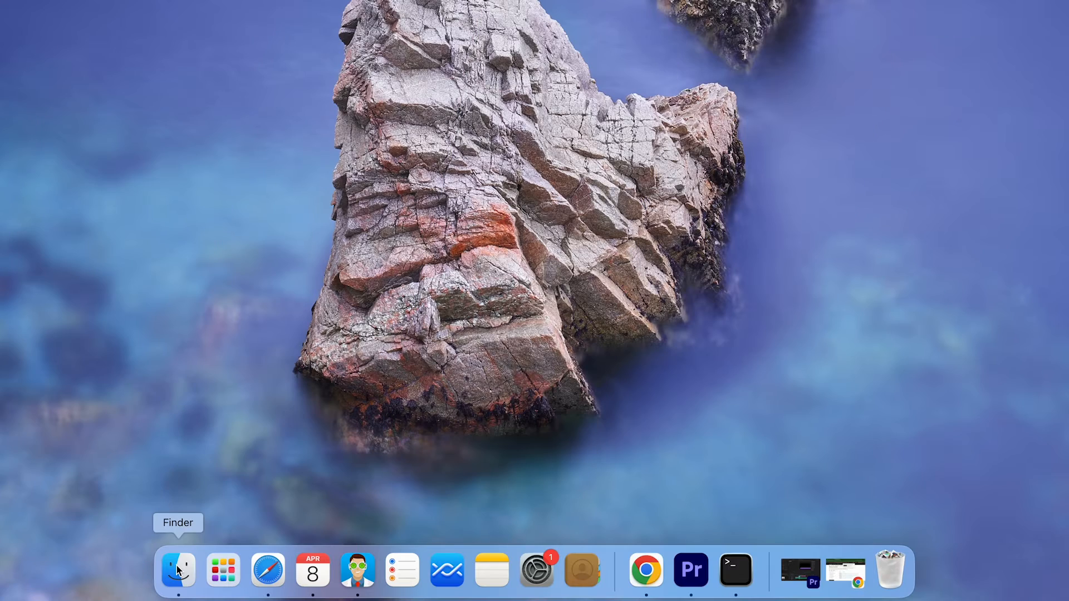
Open Downloads in a new Finder window and bring up helloworld.jar's context menu.
{"action": "left_click", "coordinate": [176, 570]}
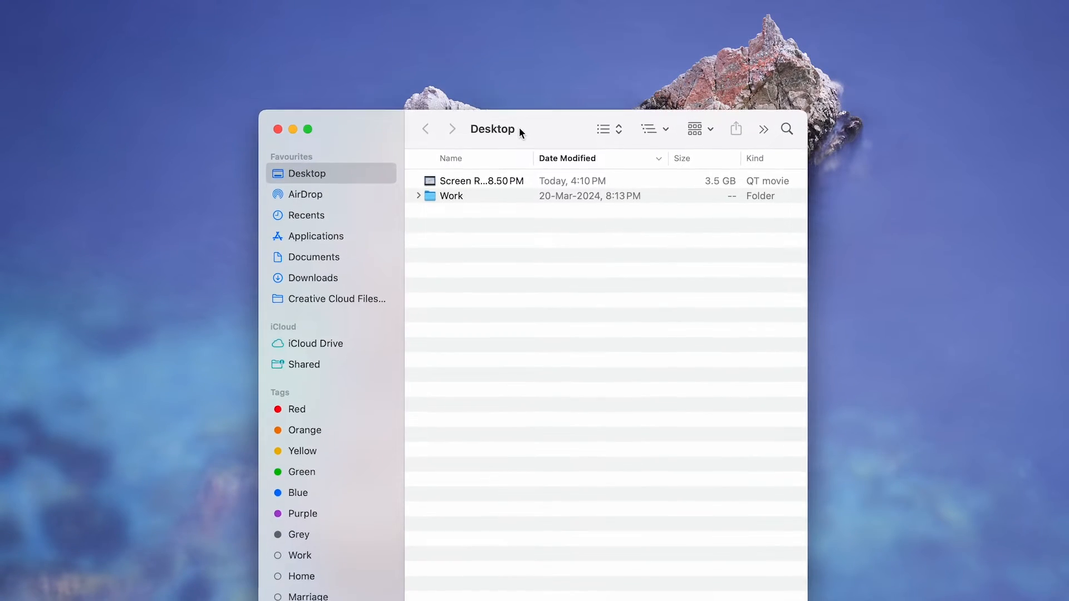
{"action": "left_click", "coordinate": [314, 258]}
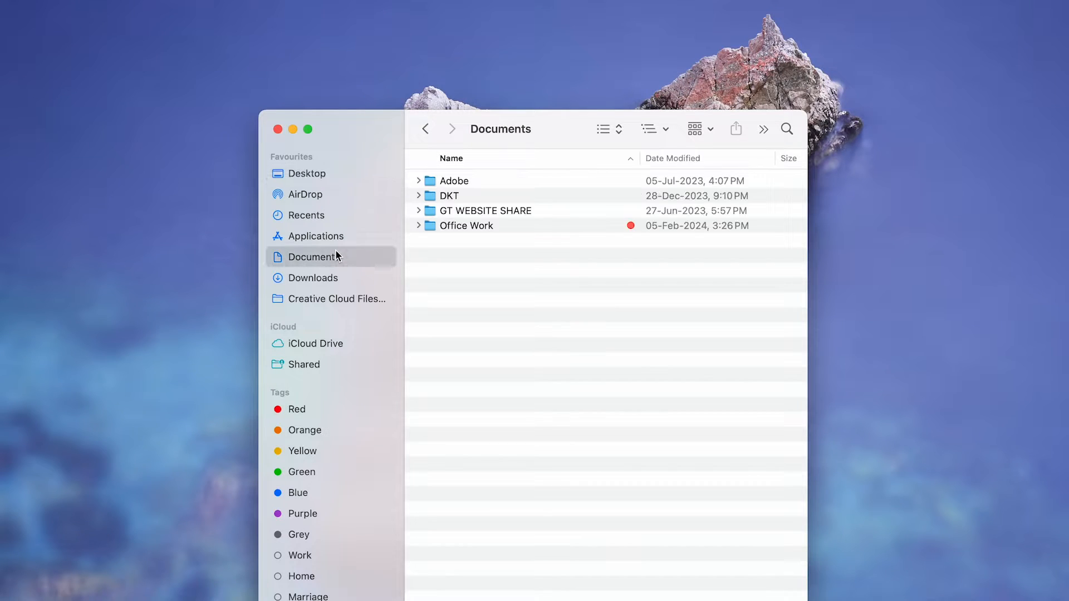
{"action": "left_click", "coordinate": [314, 277]}
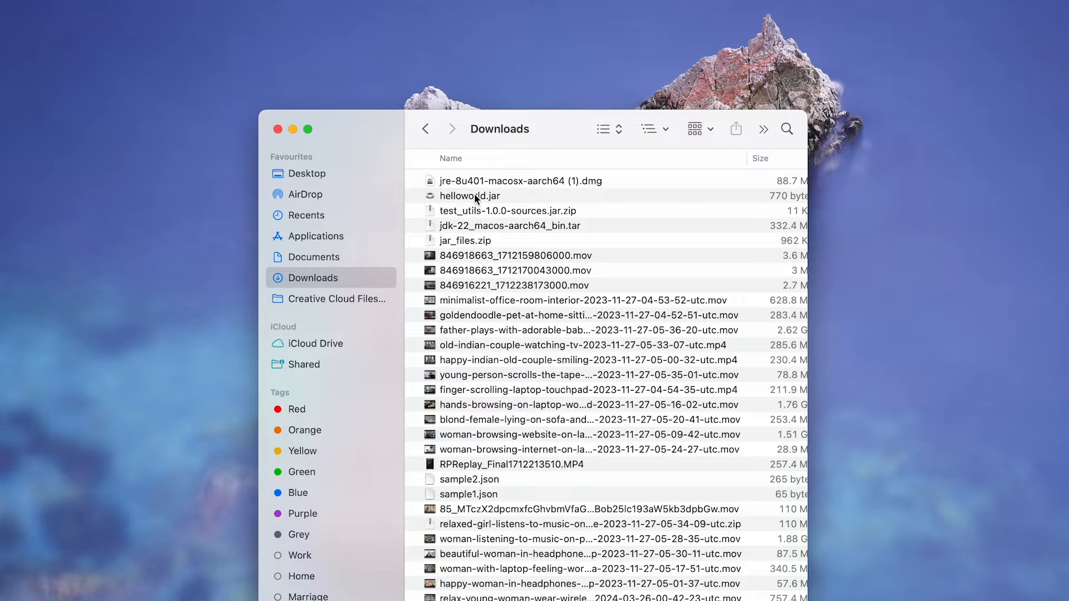
{"action": "left_click", "coordinate": [470, 195]}
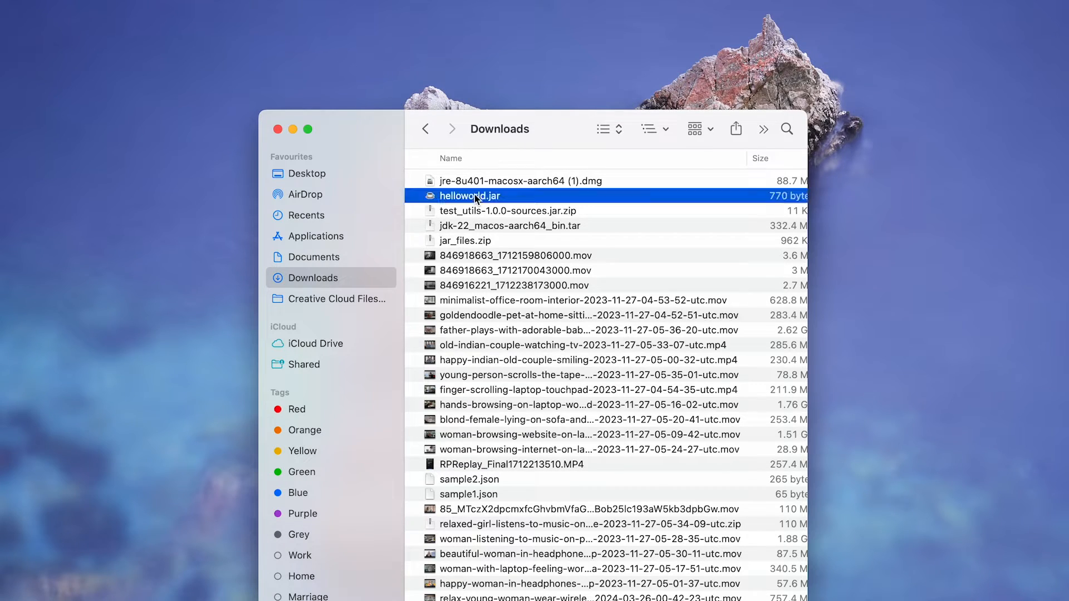
{"action": "right_click", "coordinate": [470, 196]}
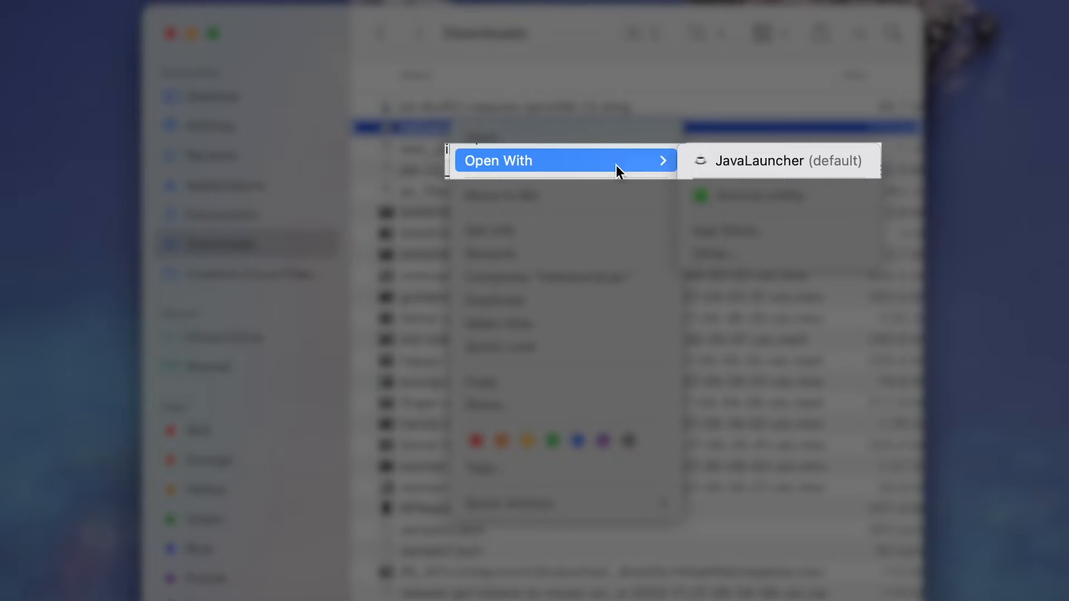
{"action": "mouse_move", "coordinate": [789, 165]}
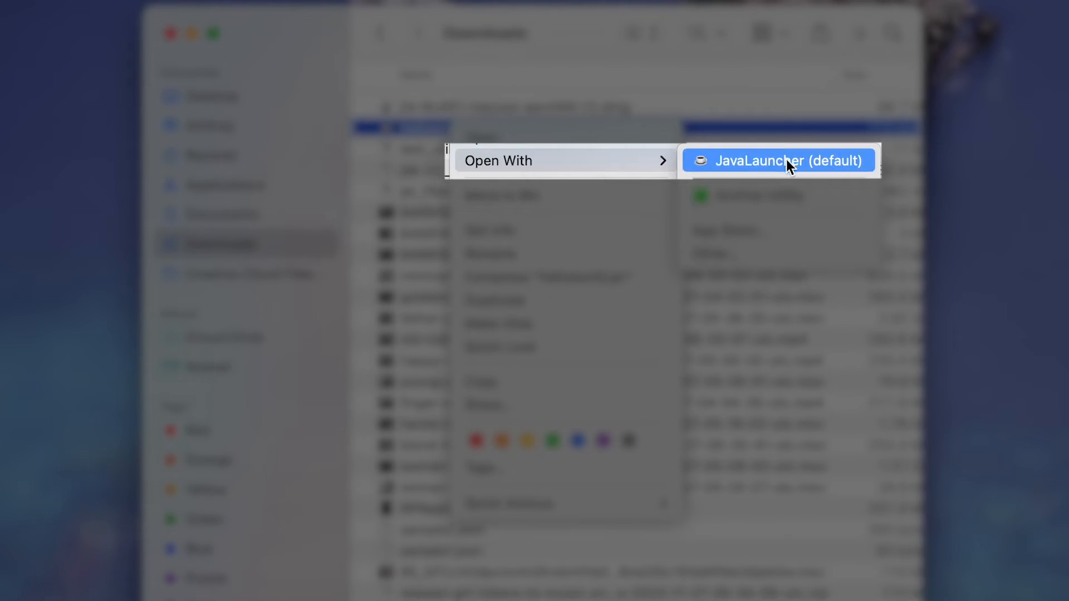